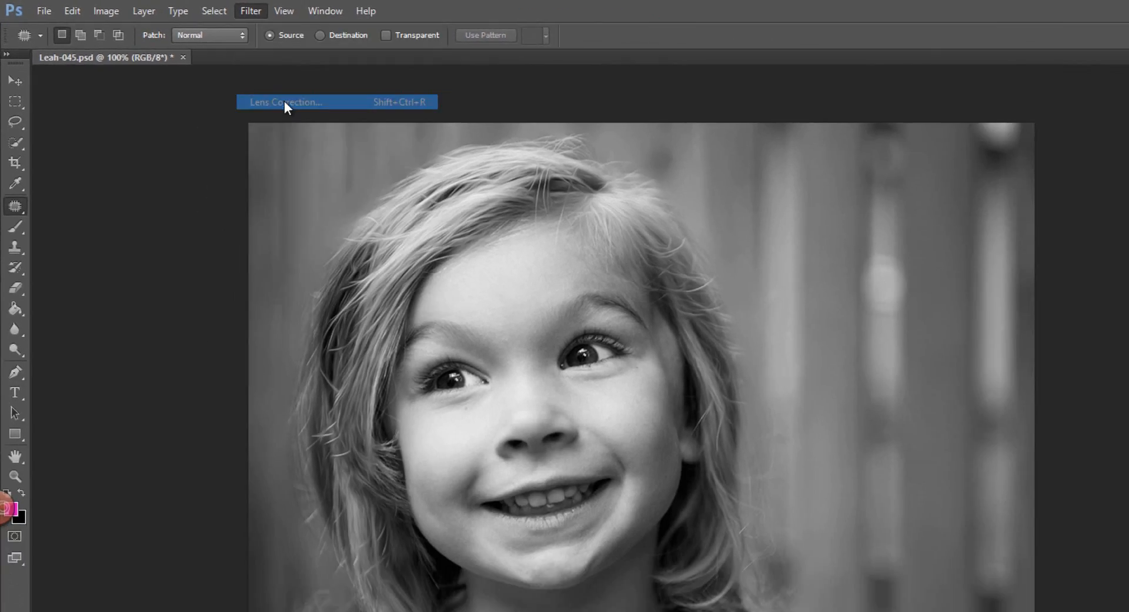
- Open the Lens Correction filter on the black-and-white portrait
left_click(286, 102)
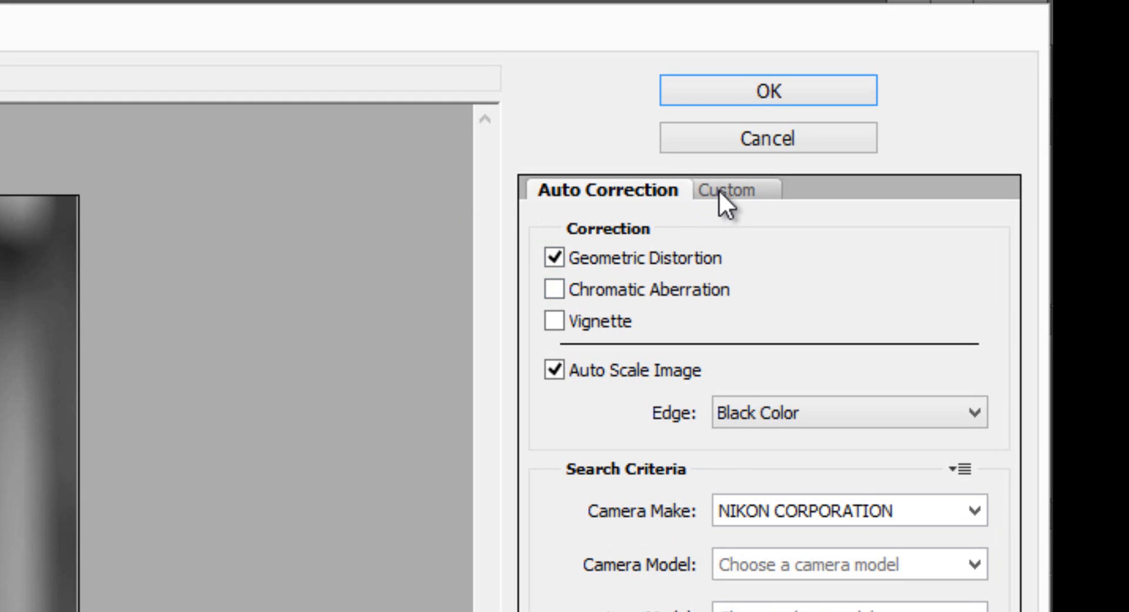
- Set the Custom vignette amount to -100 to darken the portrait's edges
left_click(733, 189)
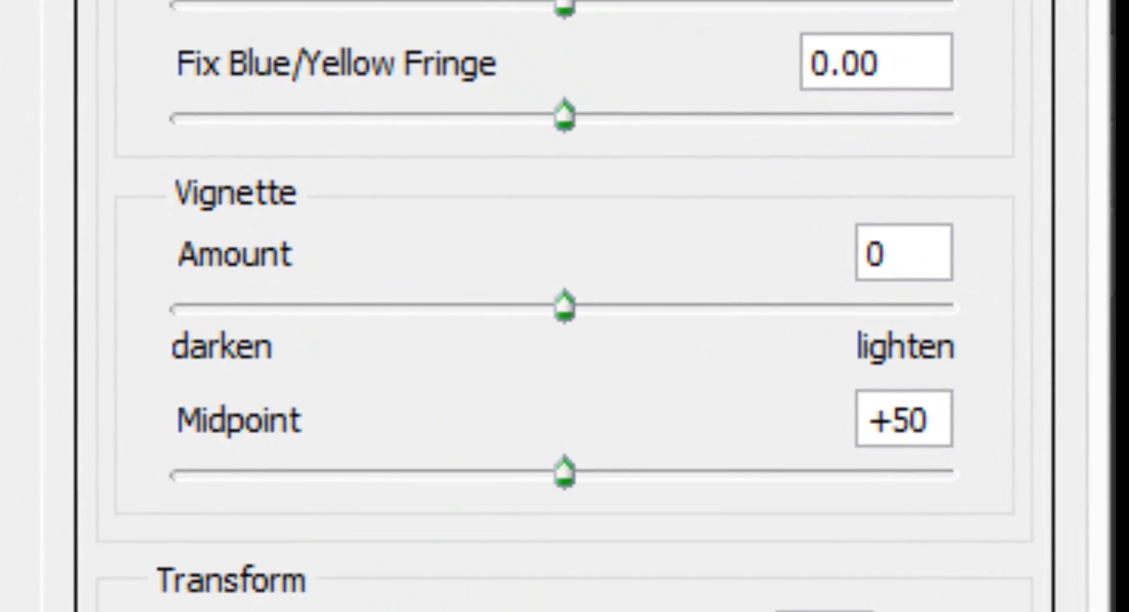
scroll("down", 3)
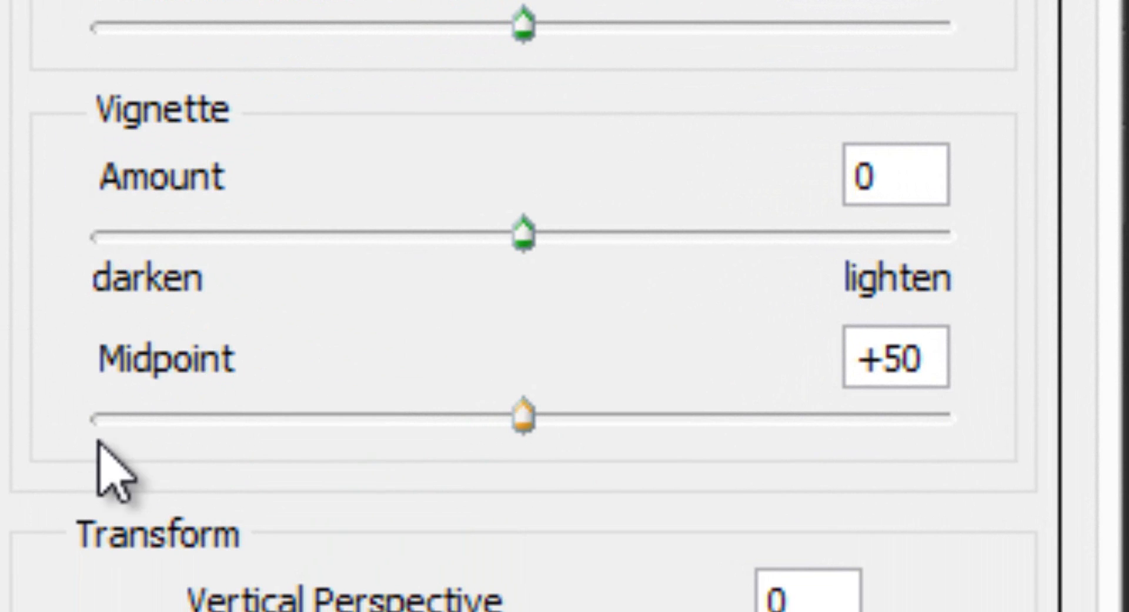
mouse_move(237, 288)
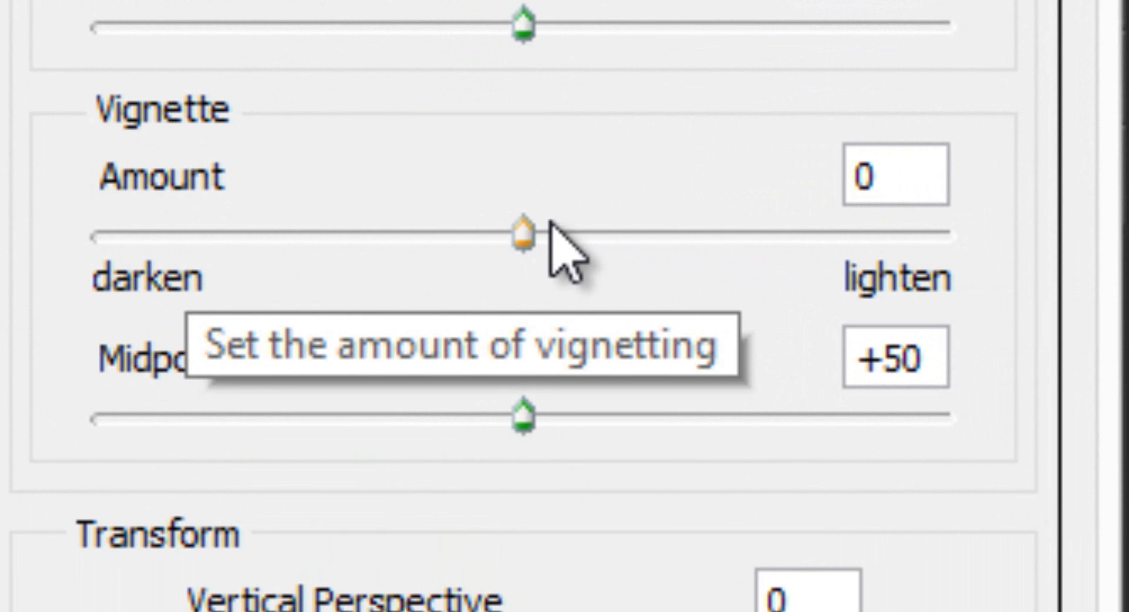
mouse_move(154, 281)
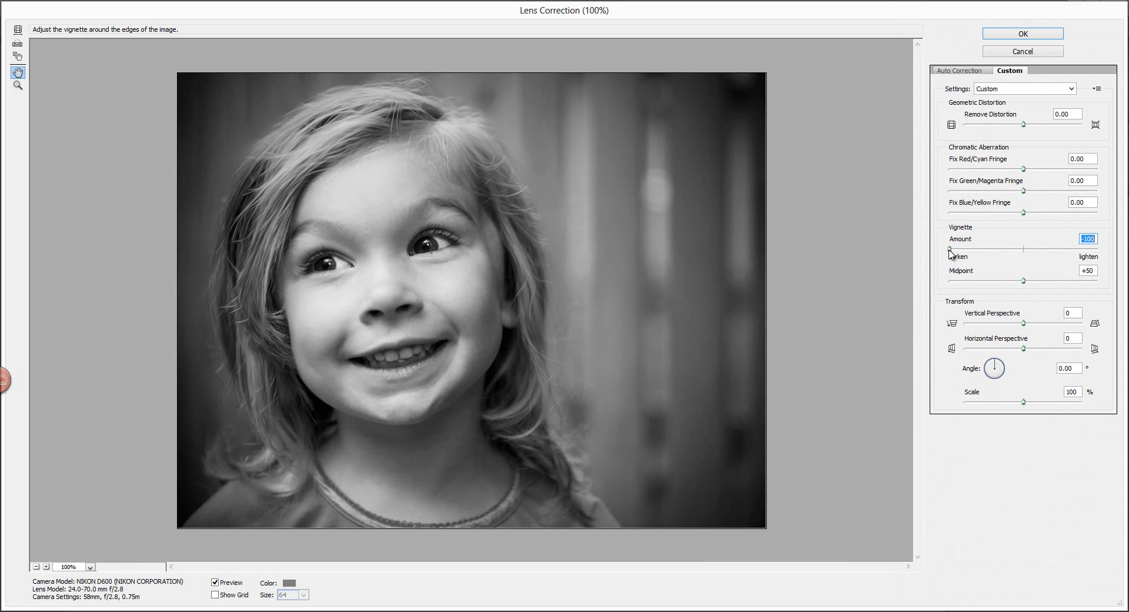
left_click_drag(969, 247, 1056, 248)
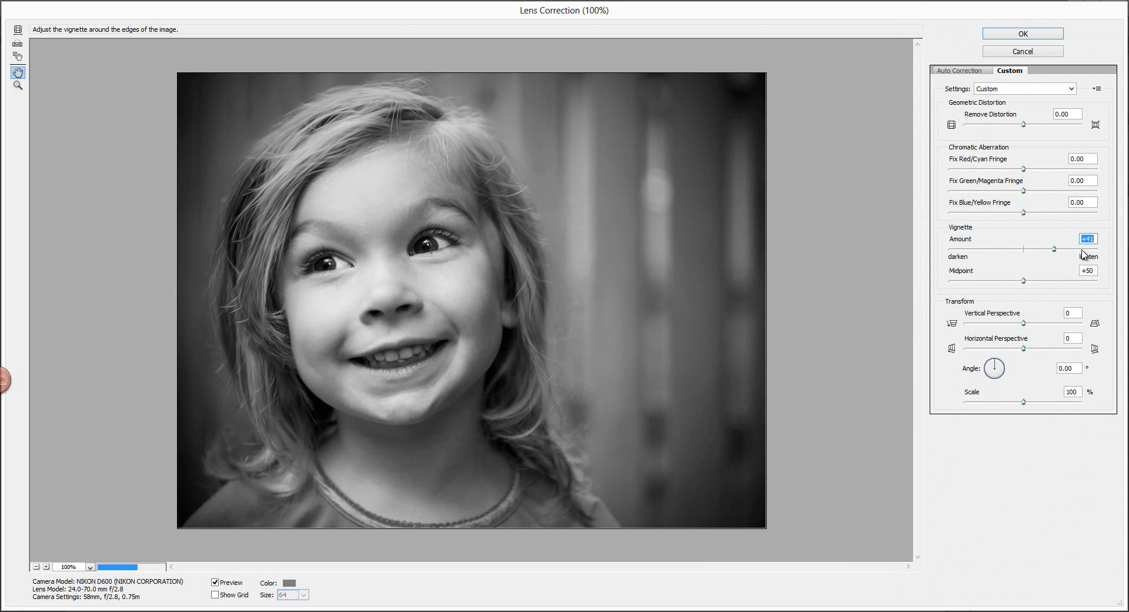
left_click_drag(1024, 247, 1099, 247)
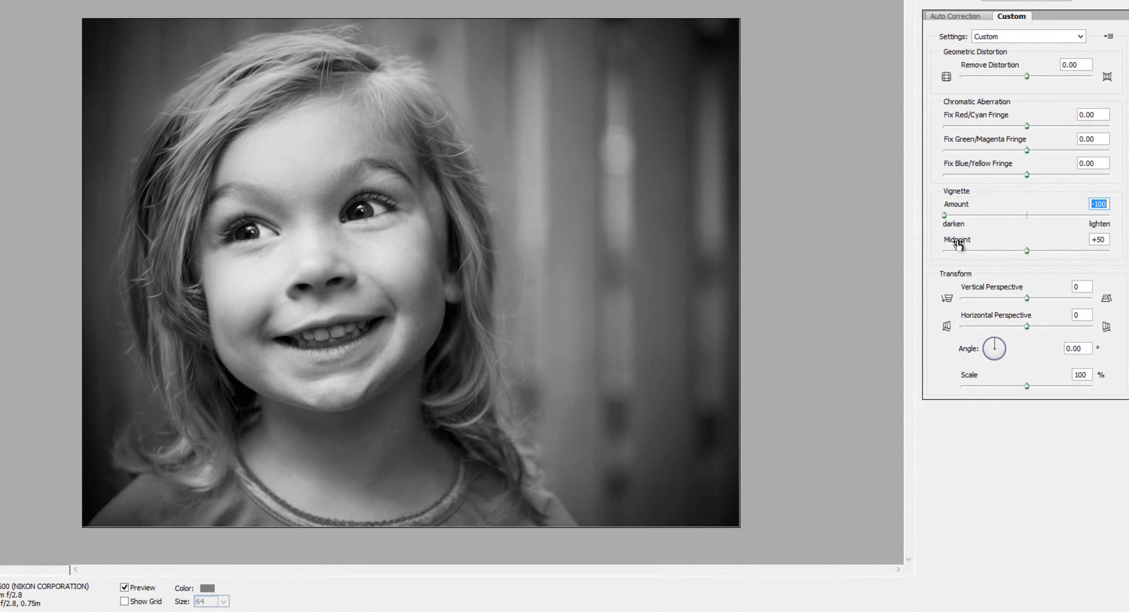
mouse_move(1028, 253)
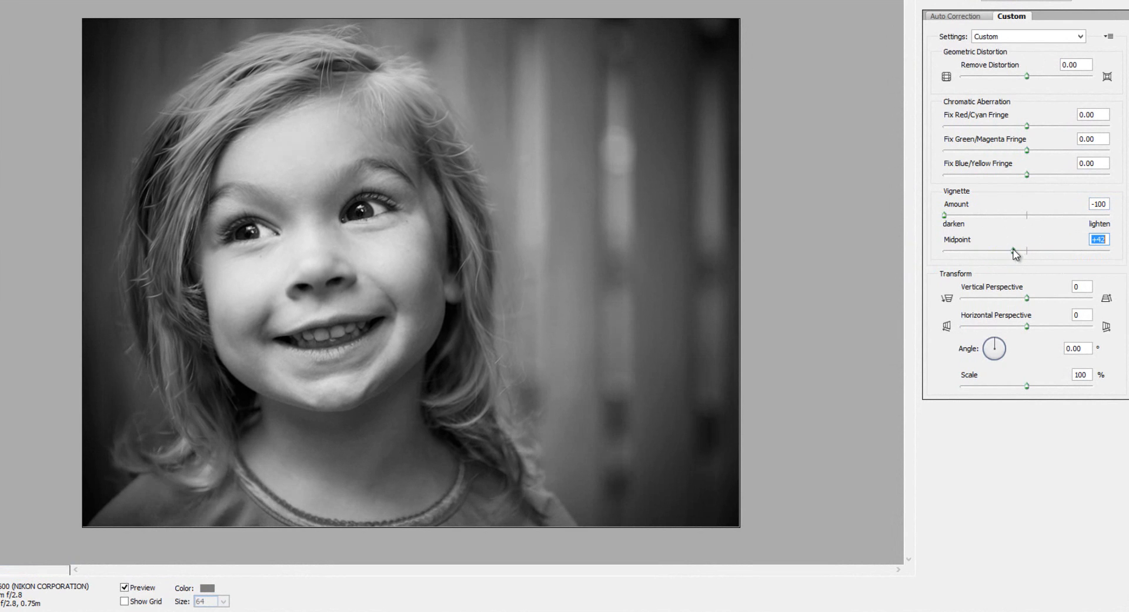
- Try different vignette midpoints, settling on +40 so darkening reaches toward the face
left_click_drag(1020, 250, 1000, 251)
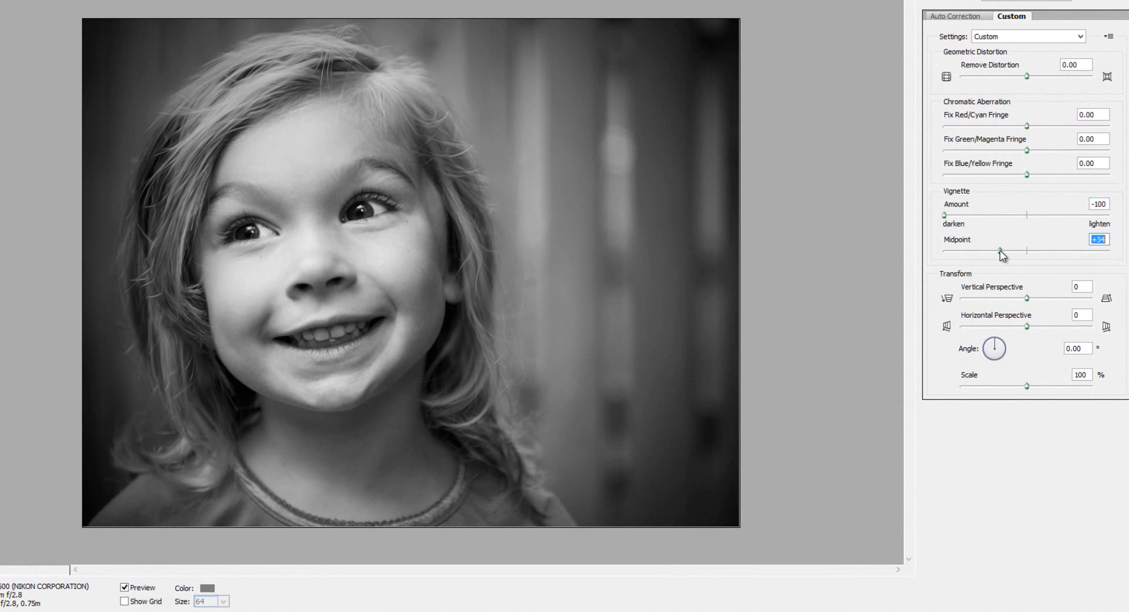
left_click_drag(1001, 250, 940, 250)
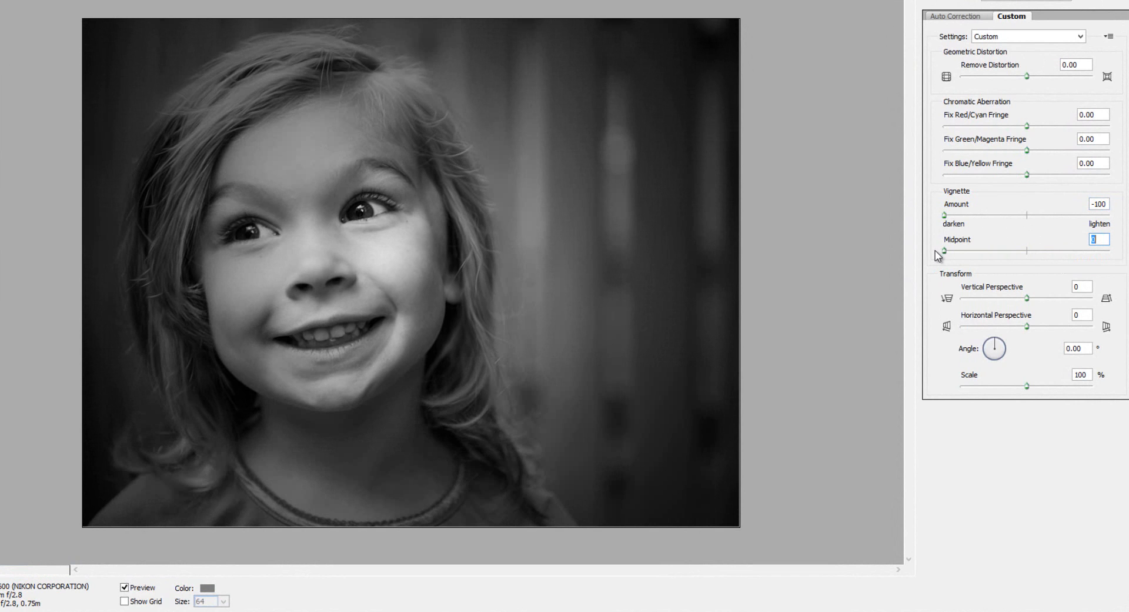
left_click_drag(943, 250, 1081, 250)
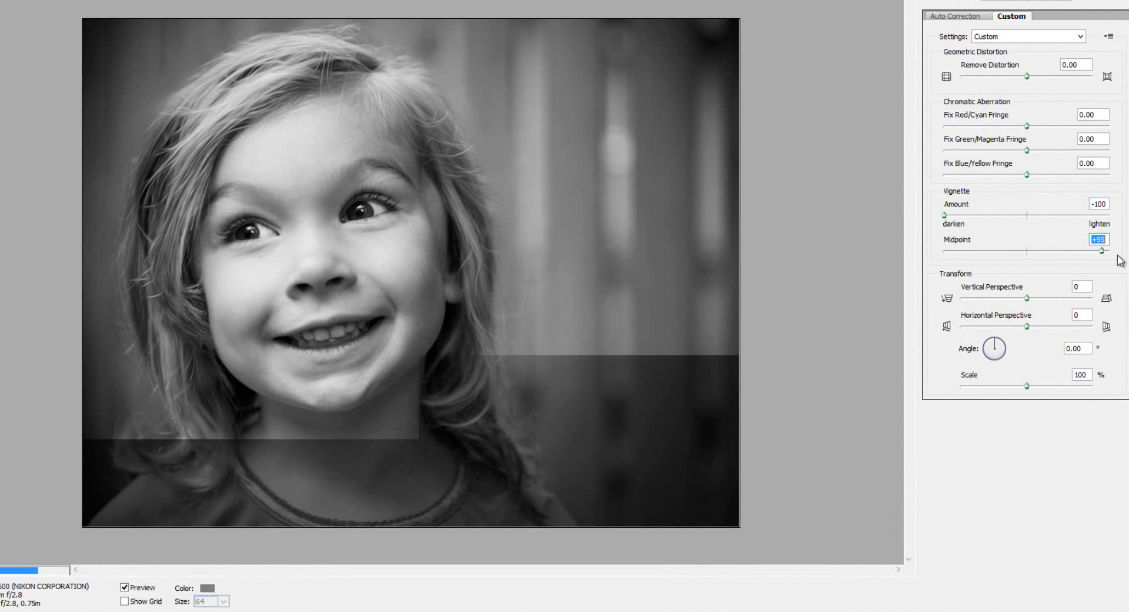
left_click_drag(1081, 250, 1109, 250)
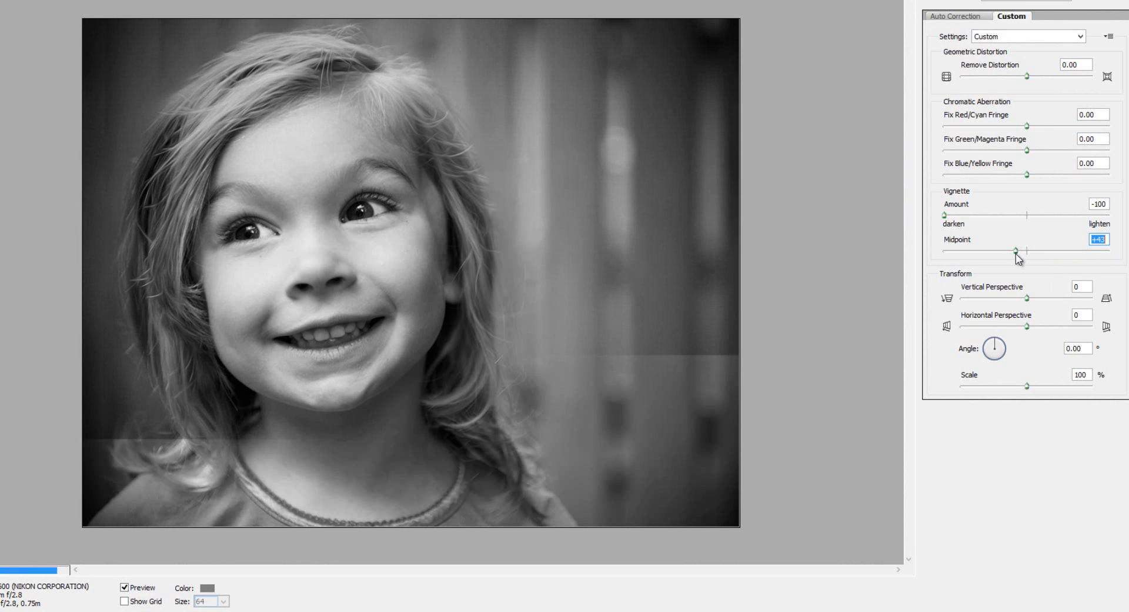
left_click_drag(1017, 250, 1012, 250)
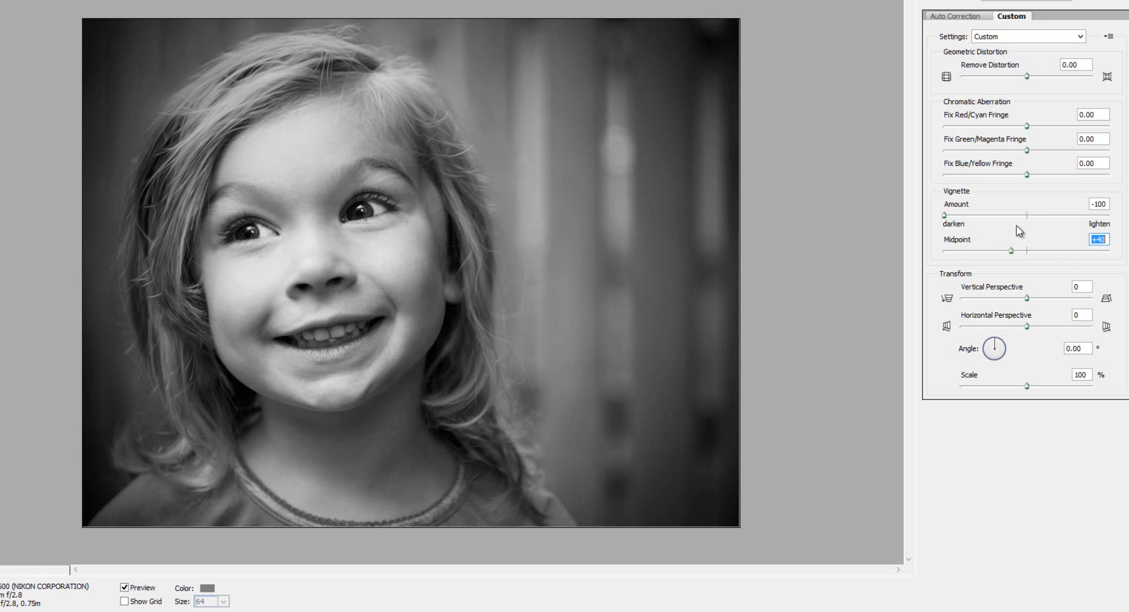
mouse_move(934, 220)
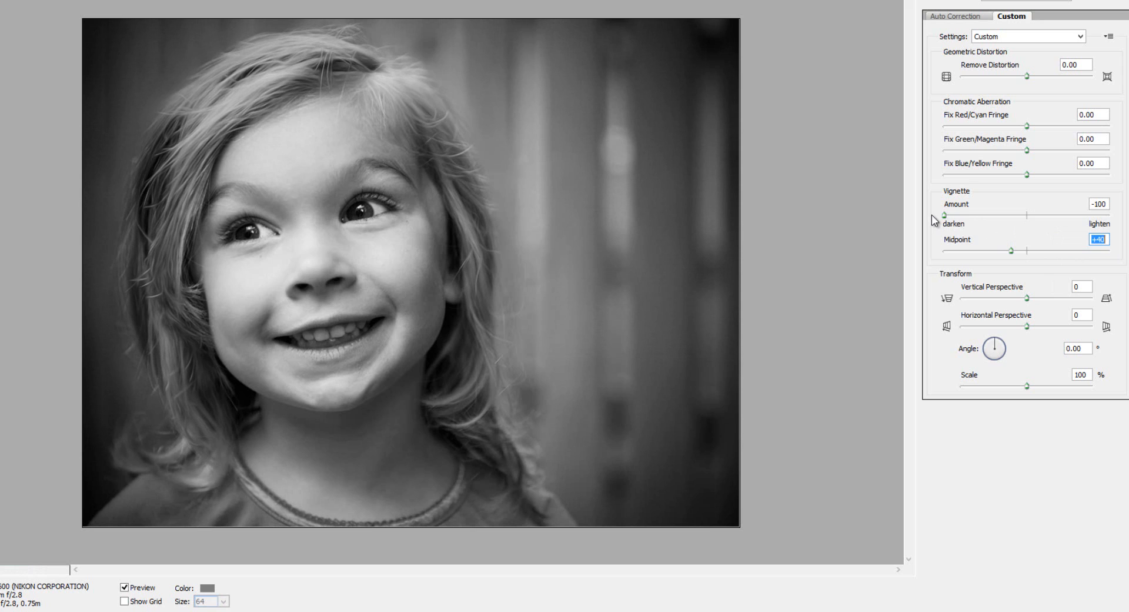
mouse_move(1011, 256)
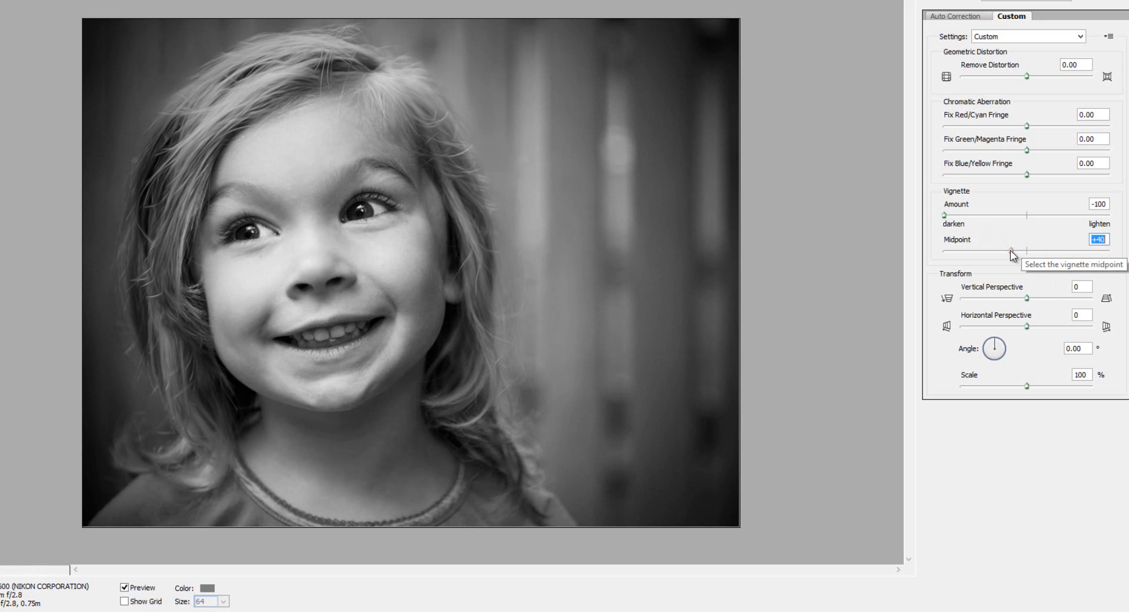
mouse_move(1011, 246)
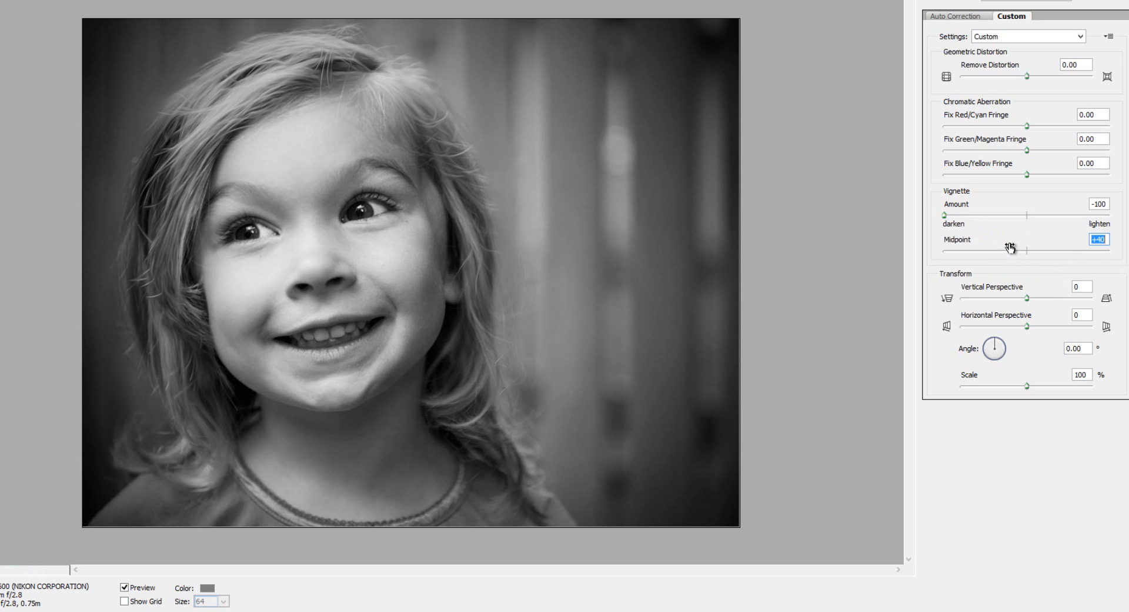